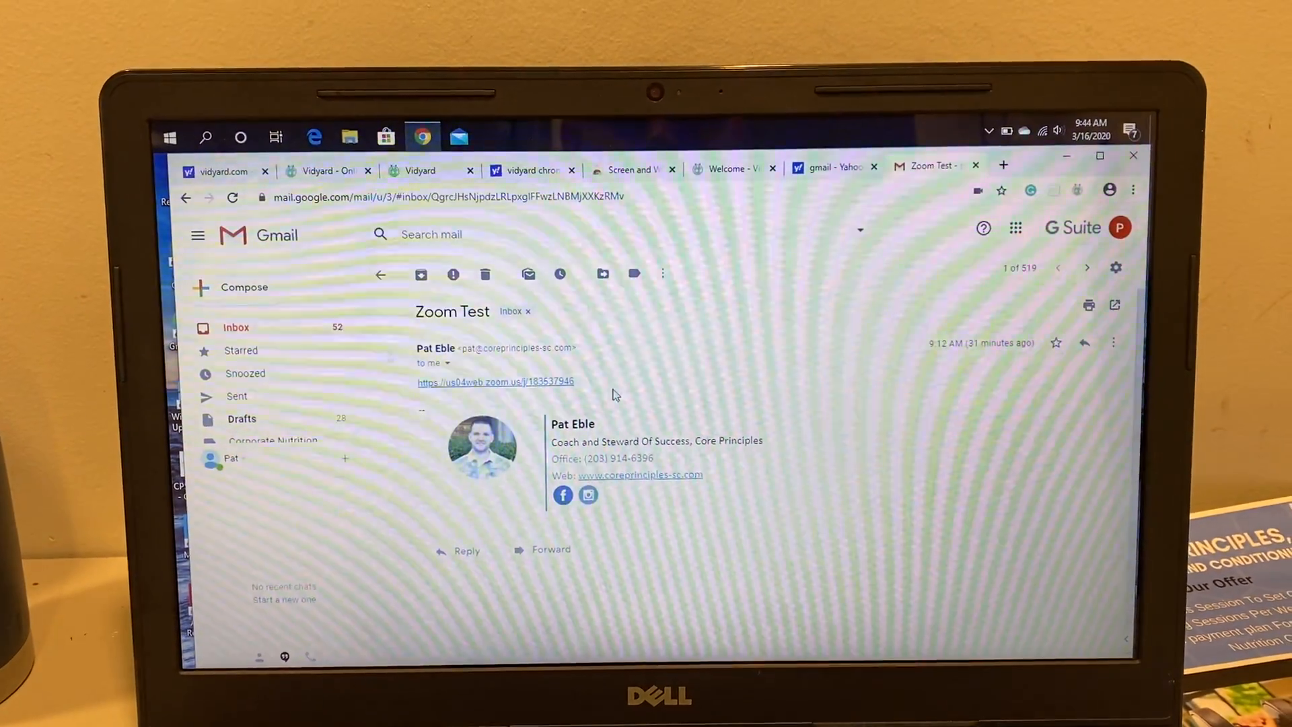
- Follow the us04web.zoom.us meeting link in the Zoom Test email
{"action": "left_click", "coordinate": [494, 382]}
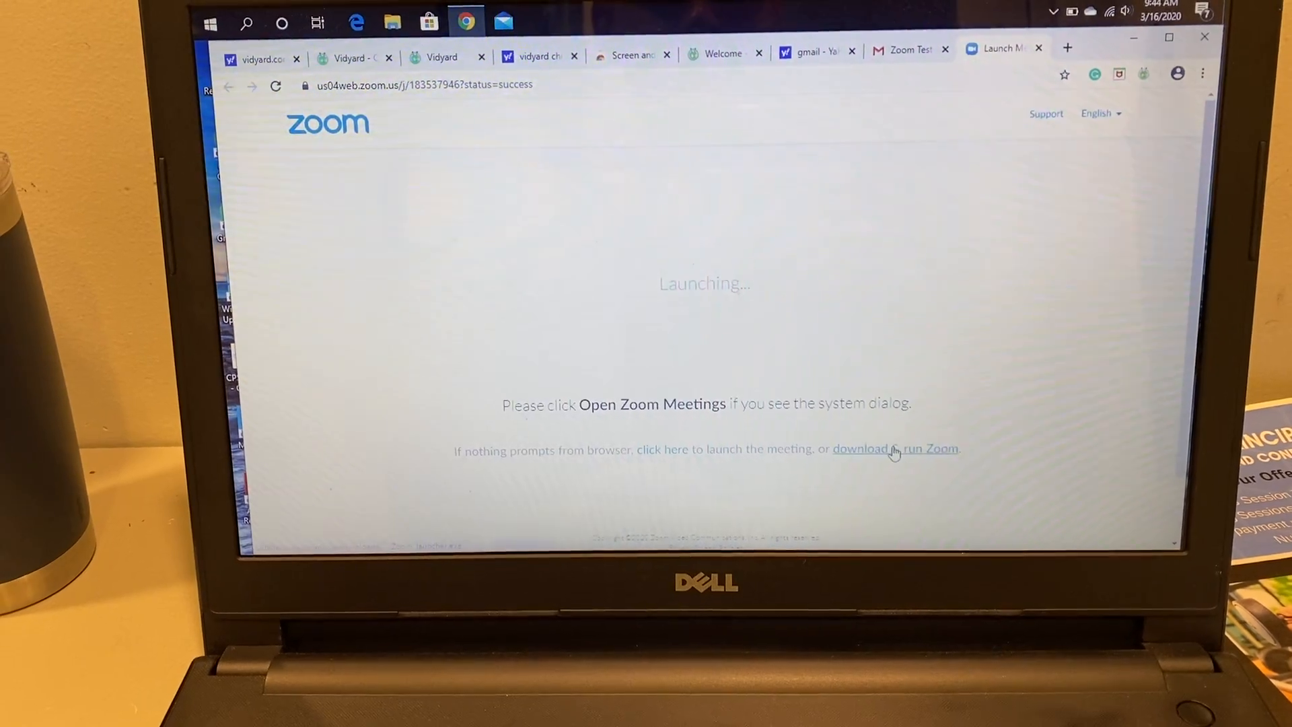
- Launch the meeting in the Zoom app via 'download & run Zoom'
{"action": "left_click", "coordinate": [893, 449]}
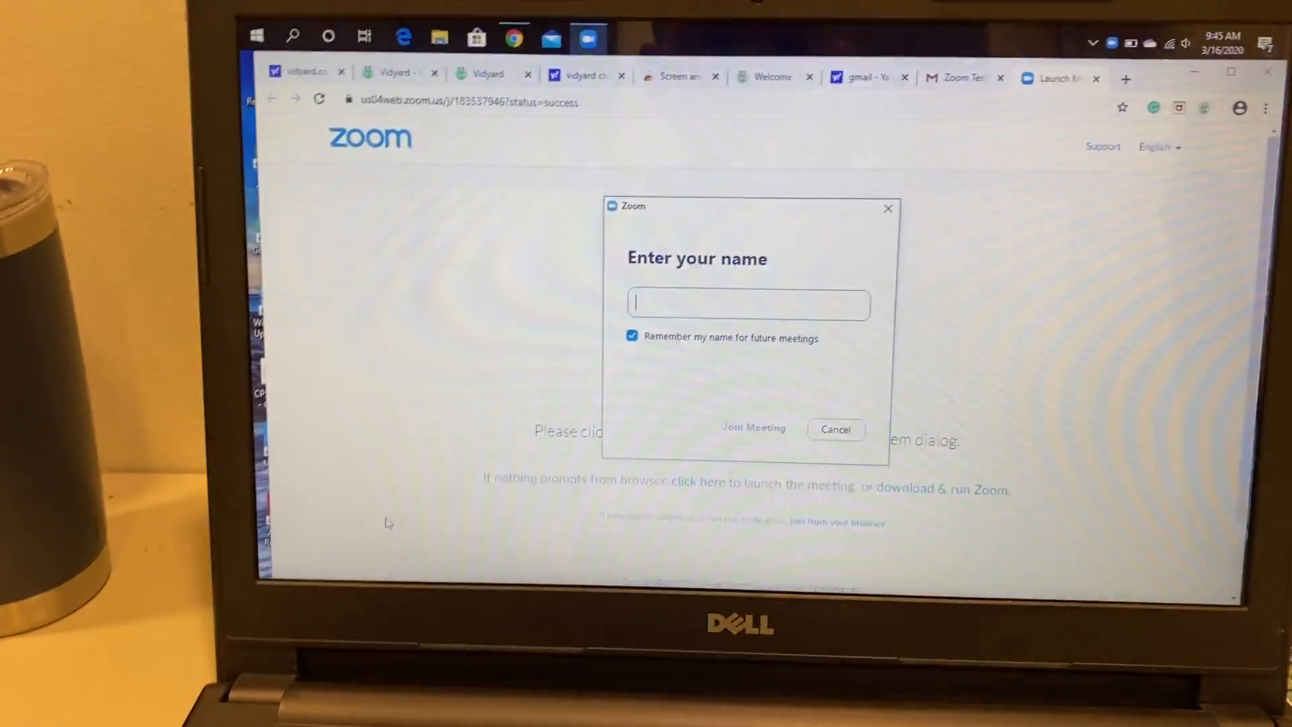
- Join the meeting as 'Pat' with video on and computer audio connected
{"action": "type", "text": "P"}
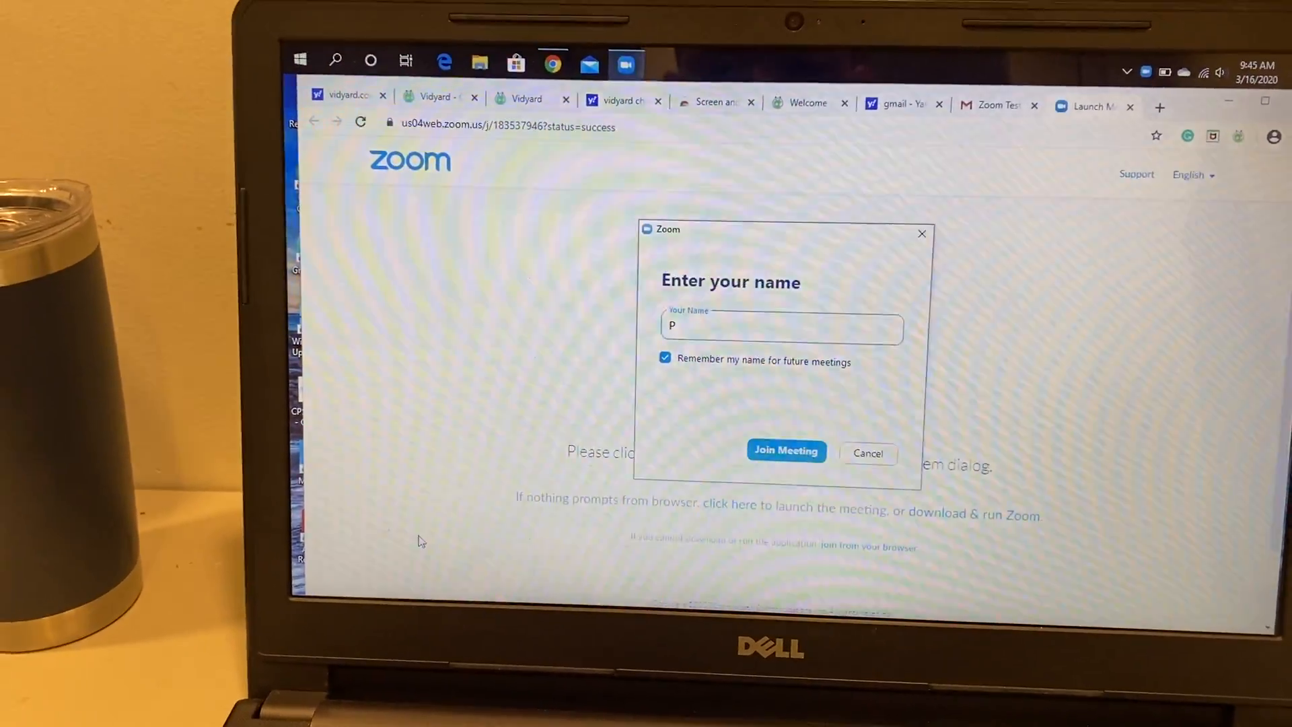
{"action": "type", "text": "at"}
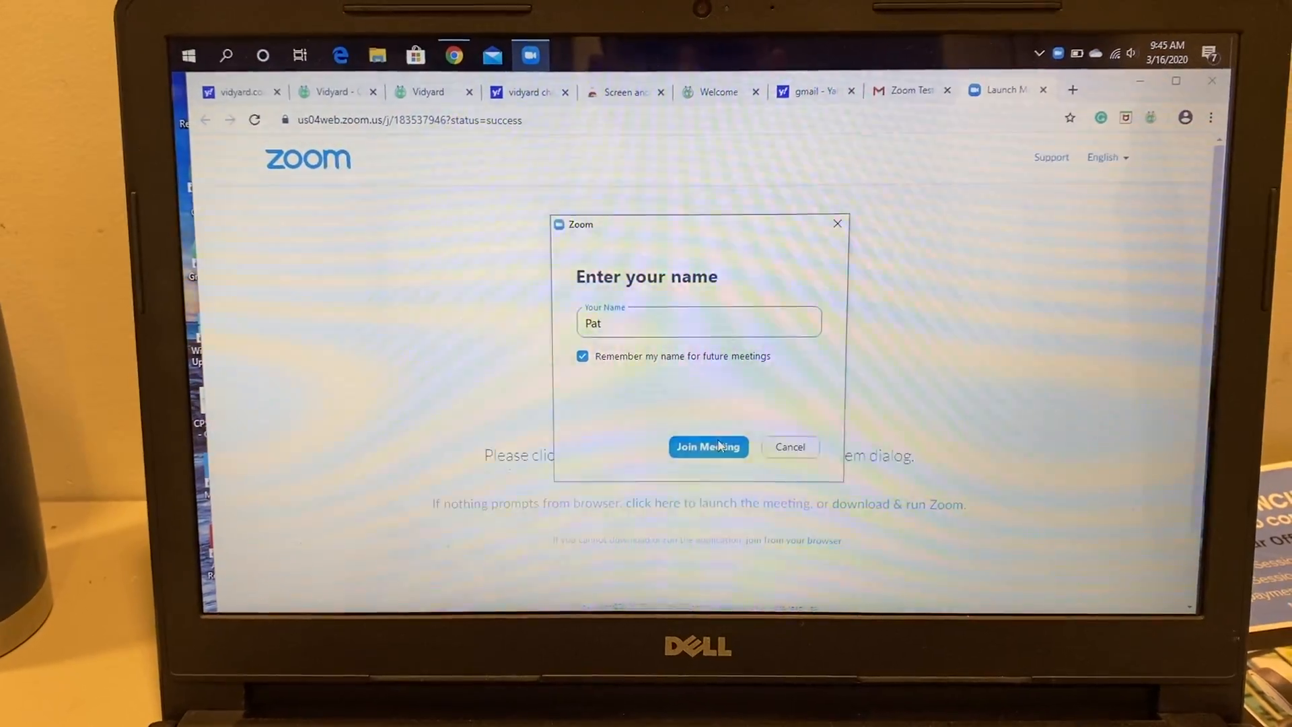
{"action": "left_click", "coordinate": [708, 445]}
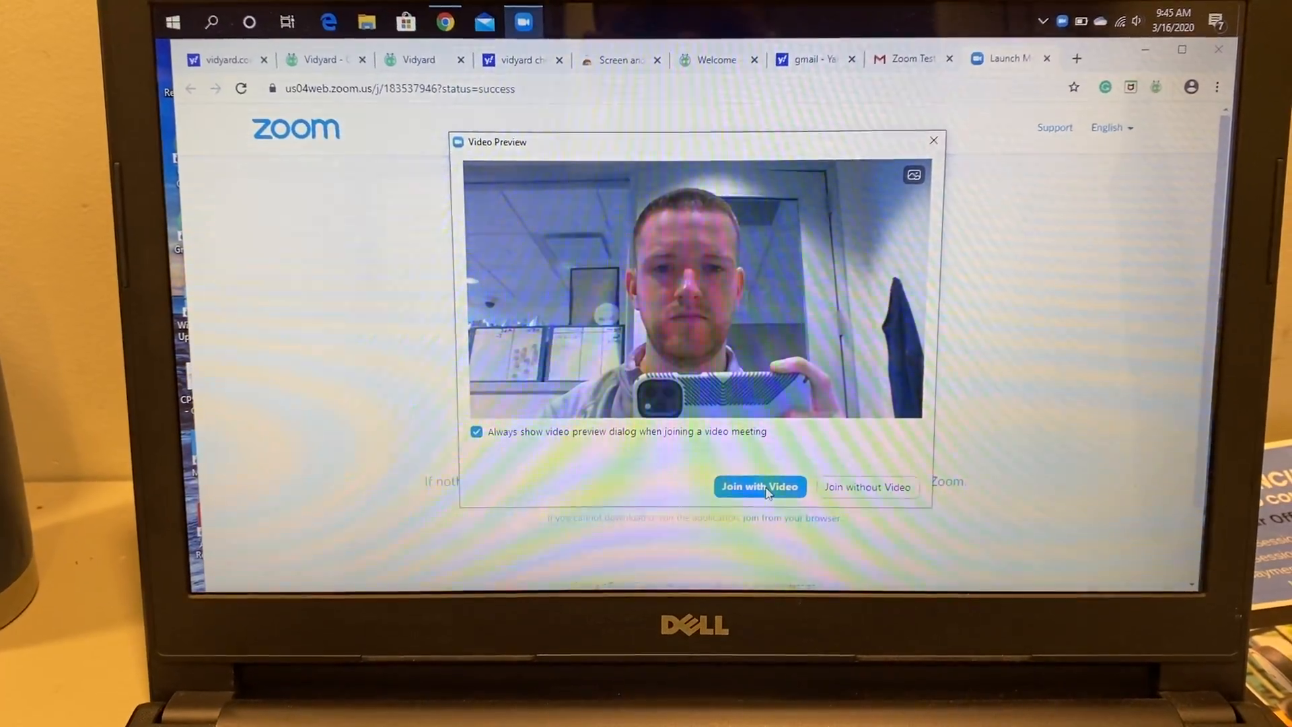
{"action": "left_click", "coordinate": [759, 485]}
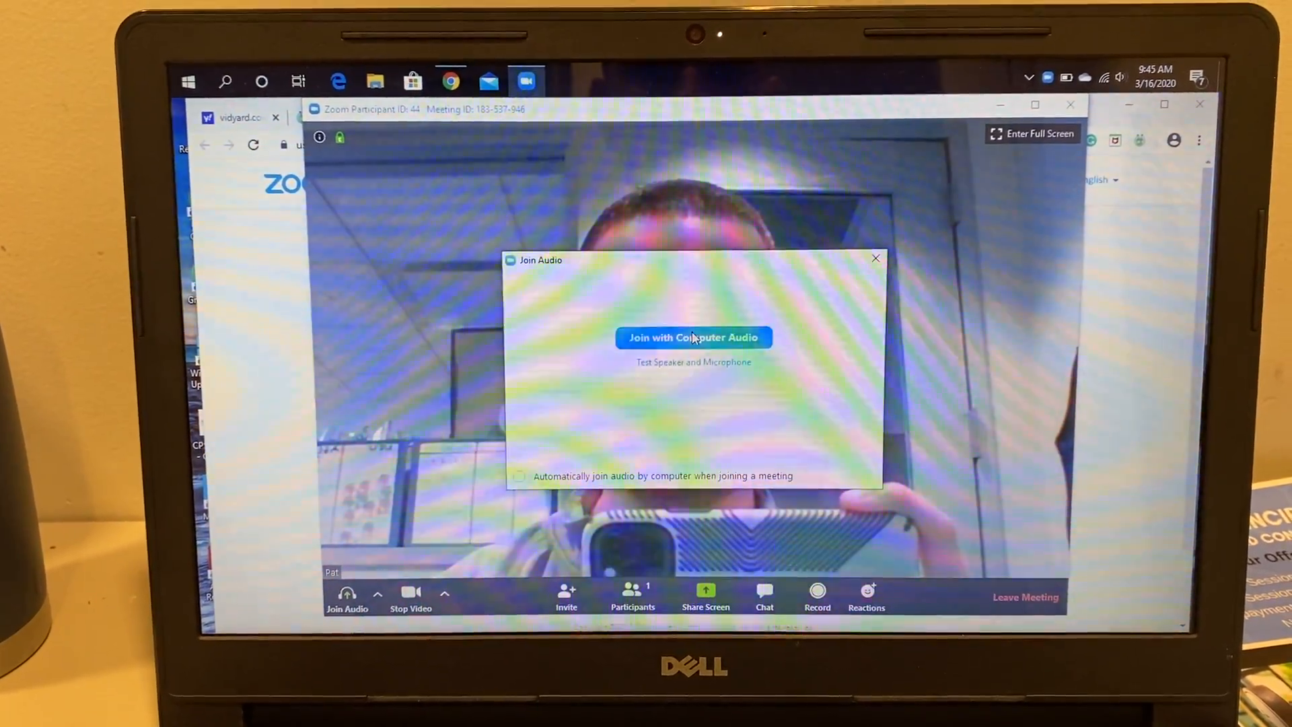
{"action": "left_click", "coordinate": [693, 337]}
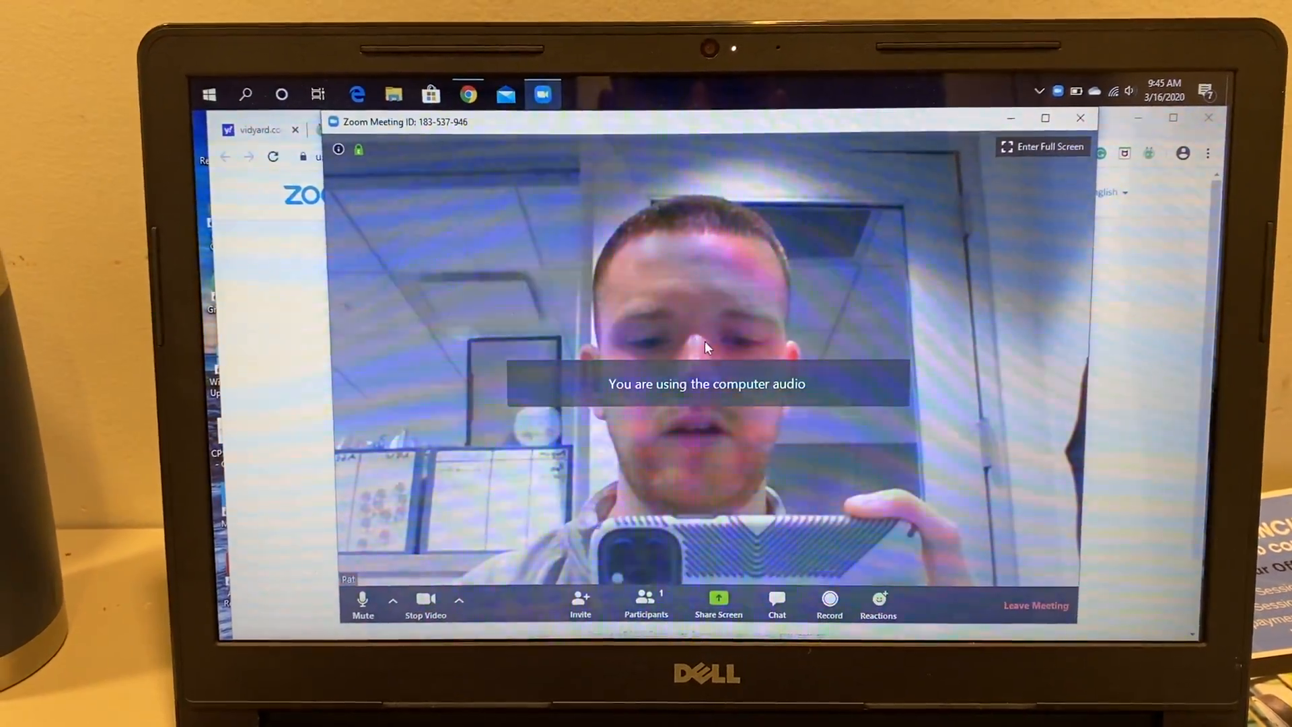